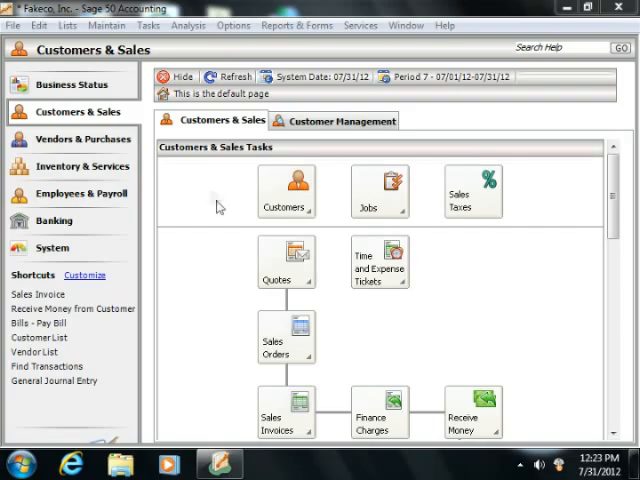
Request Employee defaults from Maintain > Default Information, triggering the Payroll Setup Wizard prompt.
left_click(104, 24)
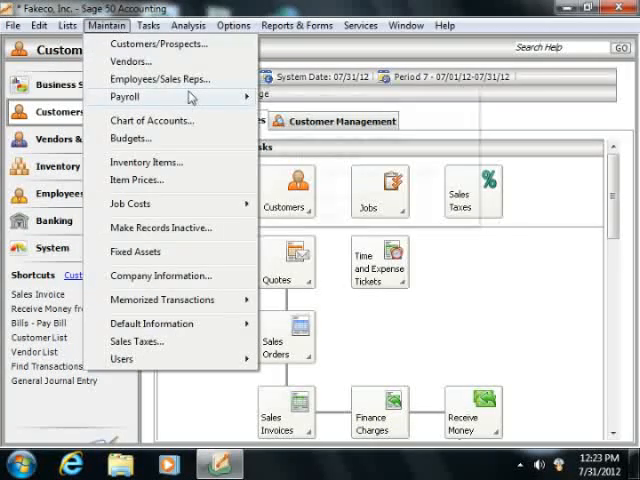
mouse_move(124, 96)
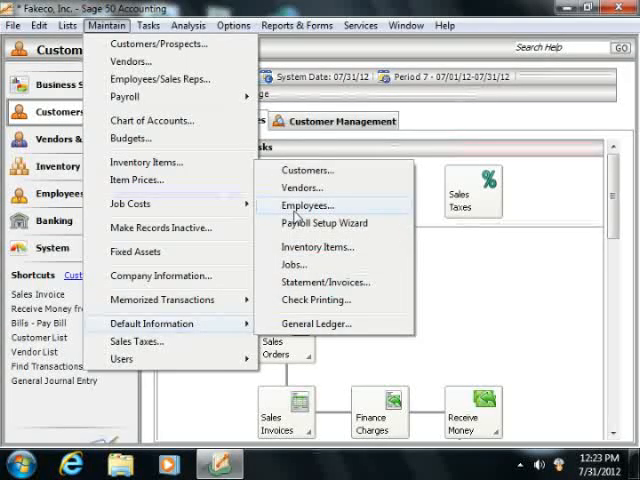
left_click(304, 204)
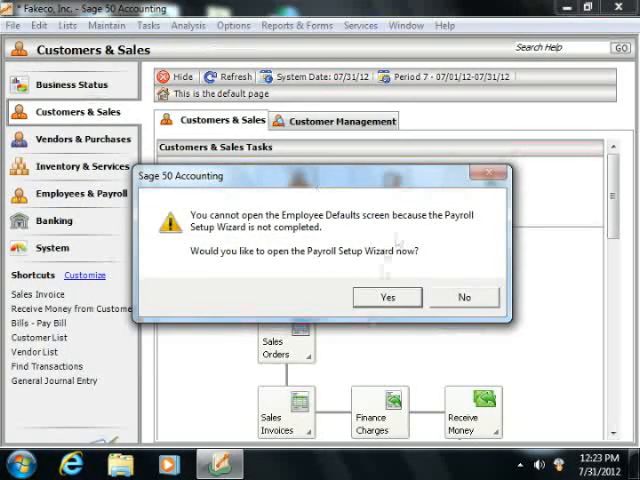
Accept the prompt to launch the Payroll Setup Wizard and advance past its Home page.
left_click(388, 296)
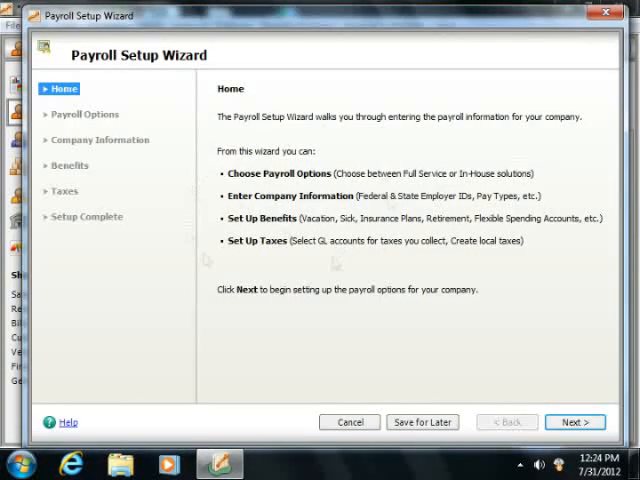
mouse_move(300, 184)
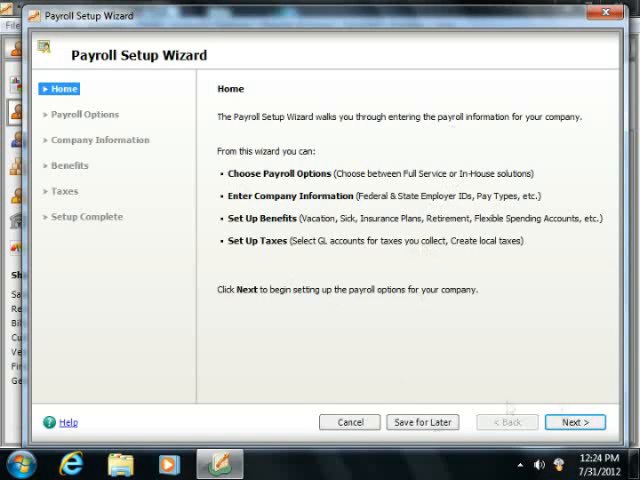
left_click(576, 420)
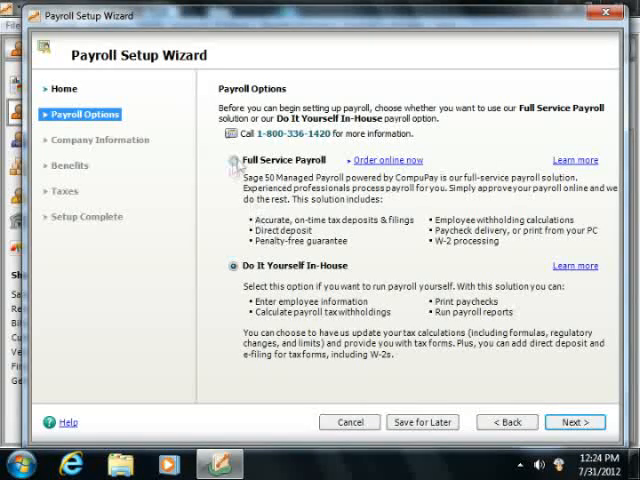
Compare Full Service Payroll with Do It Yourself In-House and leave Do It Yourself In-House selected.
left_click(230, 160)
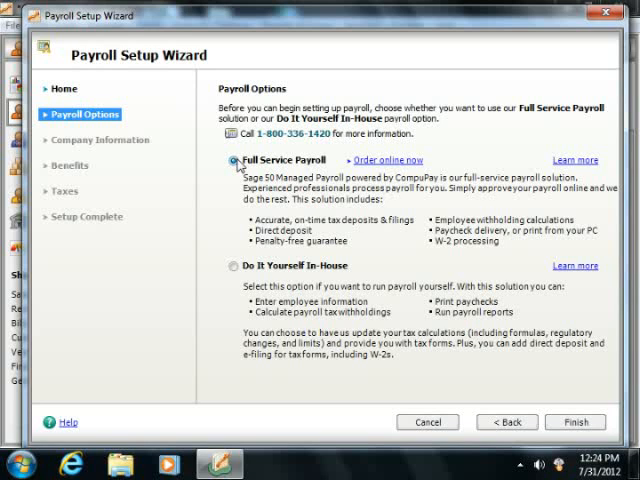
left_click(232, 264)
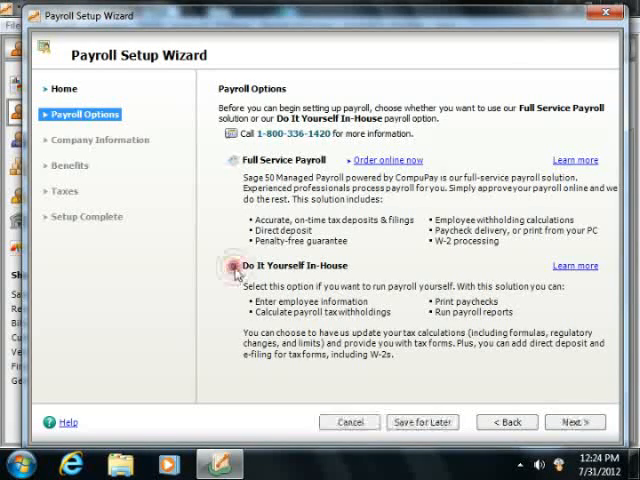
left_click(232, 264)
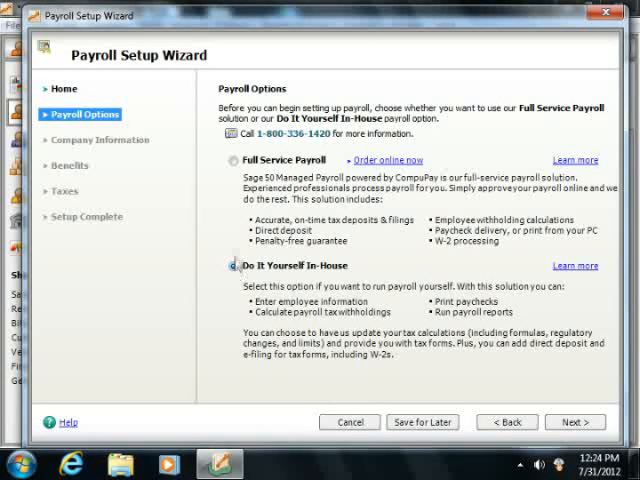
left_click(232, 160)
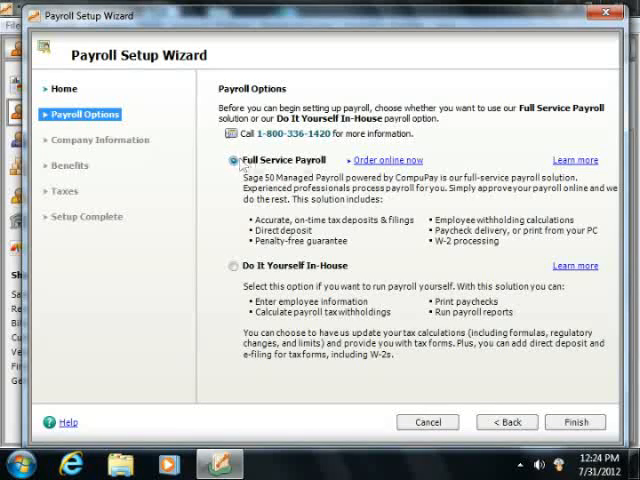
mouse_move(388, 160)
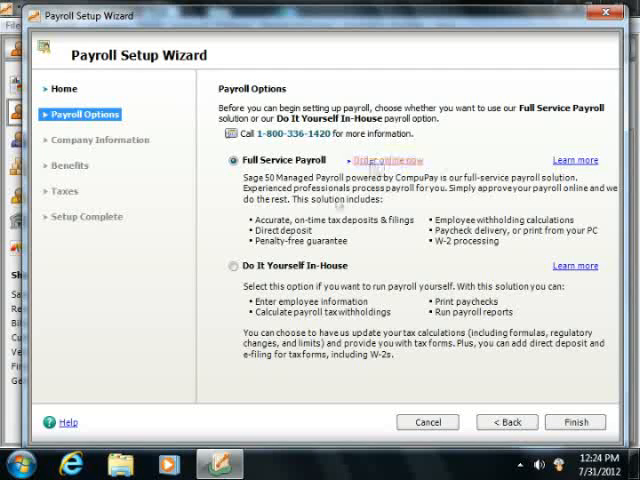
mouse_move(388, 160)
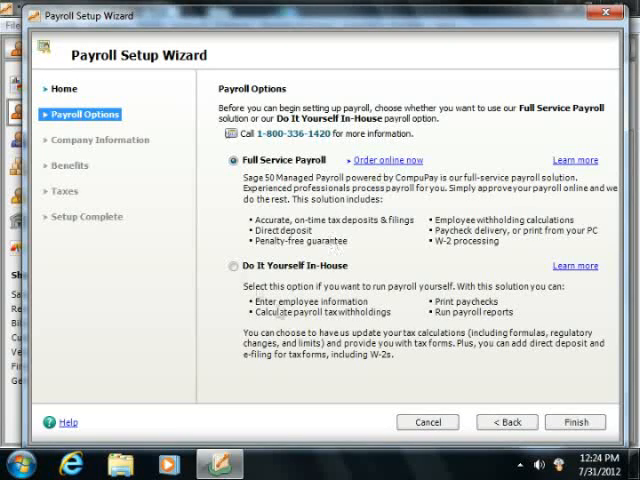
left_click(232, 264)
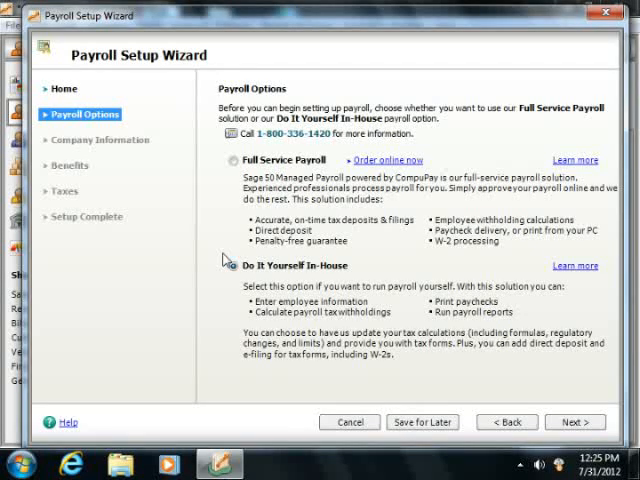
left_click(228, 264)
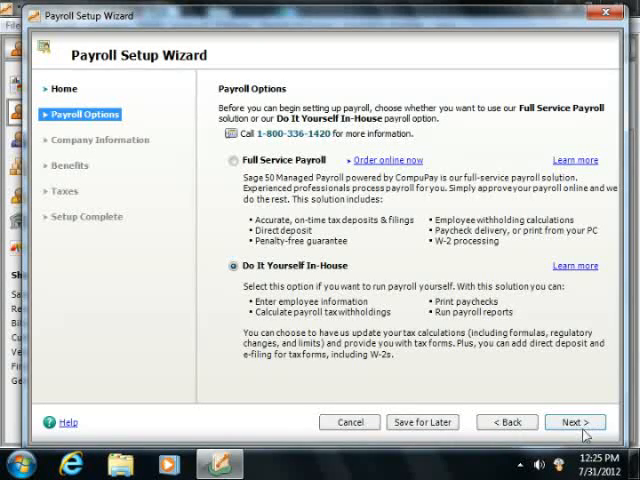
Choose Do It Yourself without the tax update service and continue past Other Payroll Options.
left_click(576, 420)
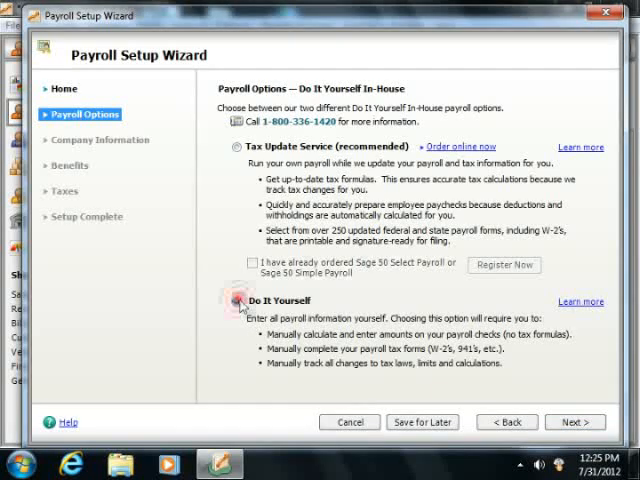
left_click(576, 420)
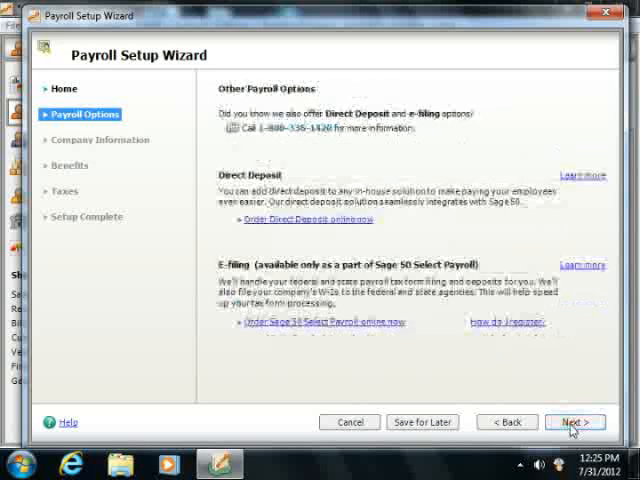
left_click(574, 420)
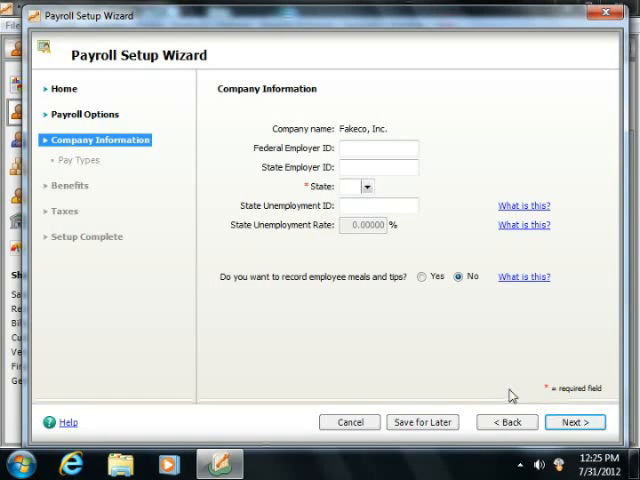
mouse_move(500, 392)
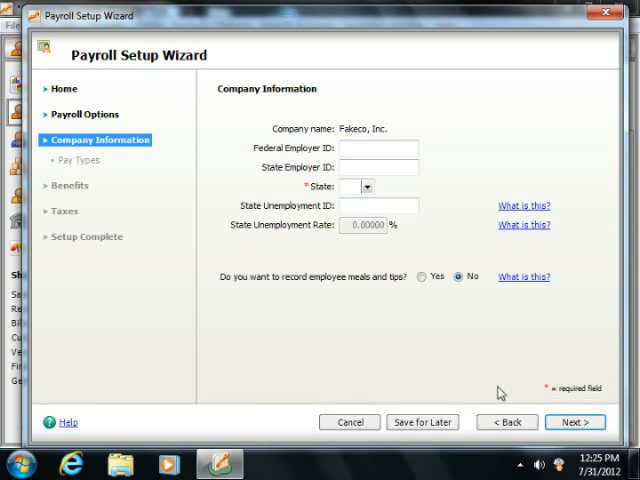
mouse_move(496, 392)
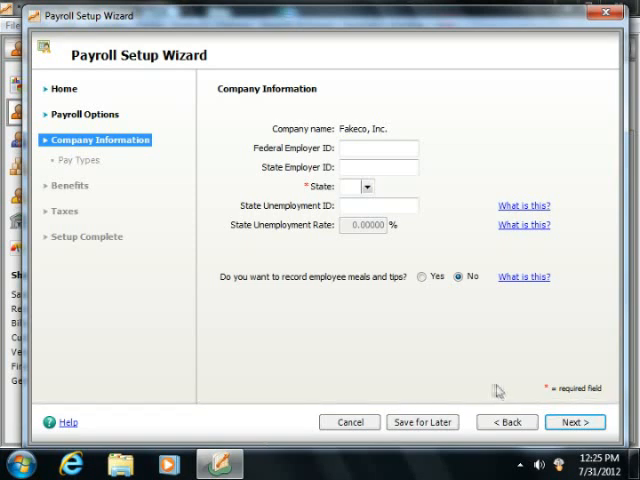
mouse_move(480, 384)
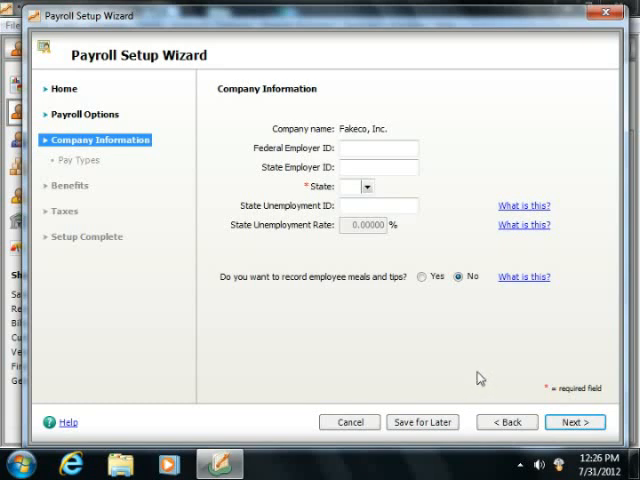
Enter federal employer ID 38-123, state employer ID 11, state MI, unemployment ID 12-34 and rate 3%.
left_click(378, 168)
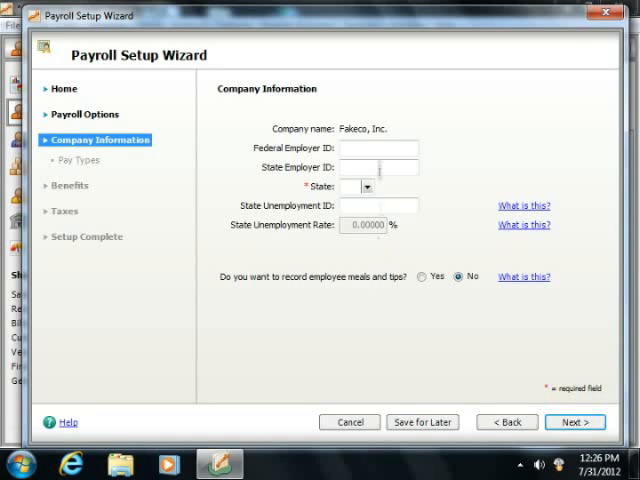
type("38-1234567")
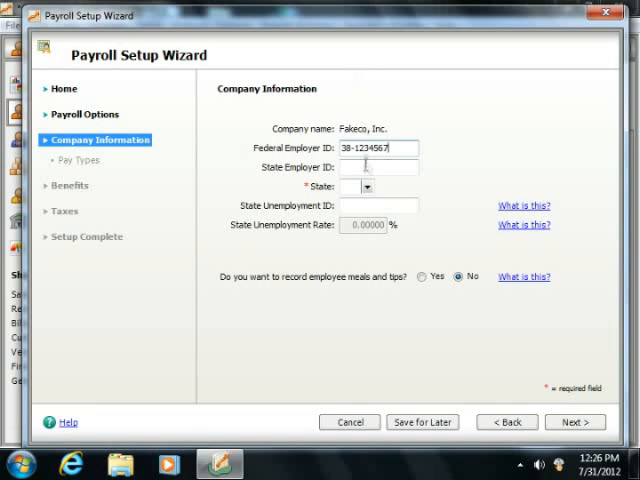
type("11-123456")
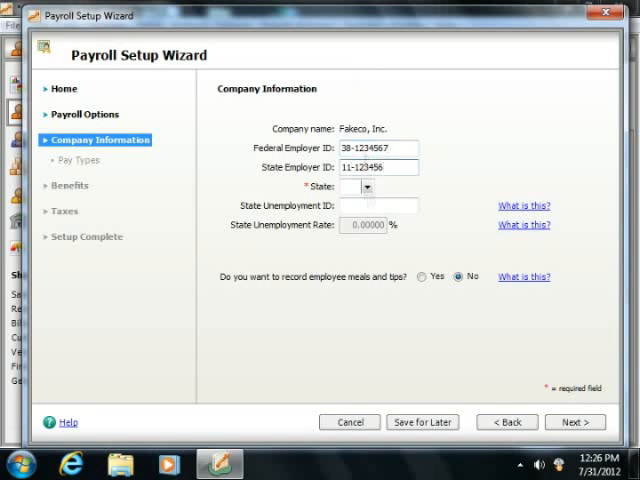
left_click(368, 188)
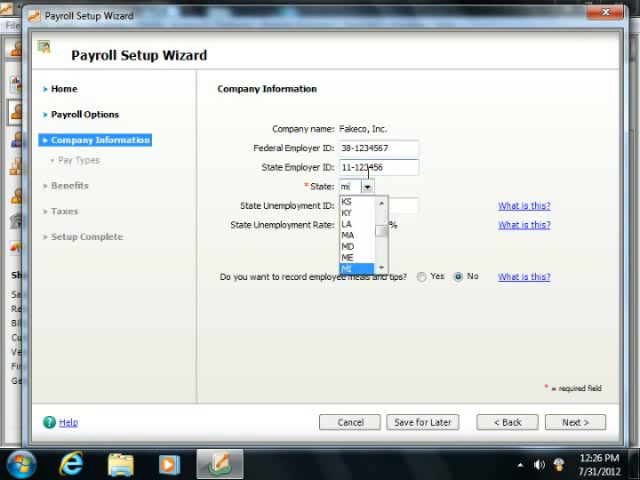
left_click(356, 268)
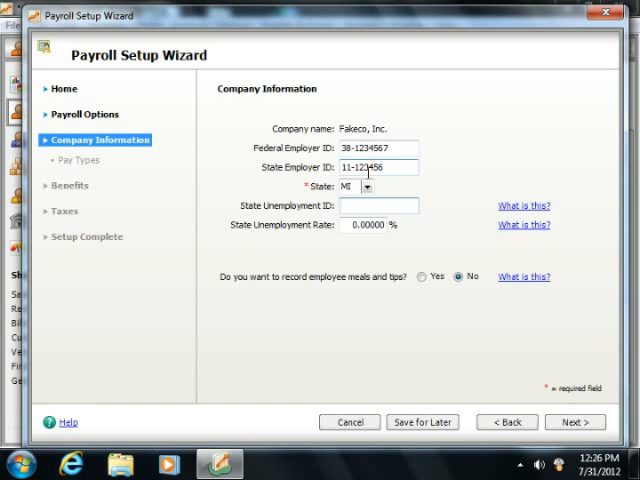
type("12-3467")
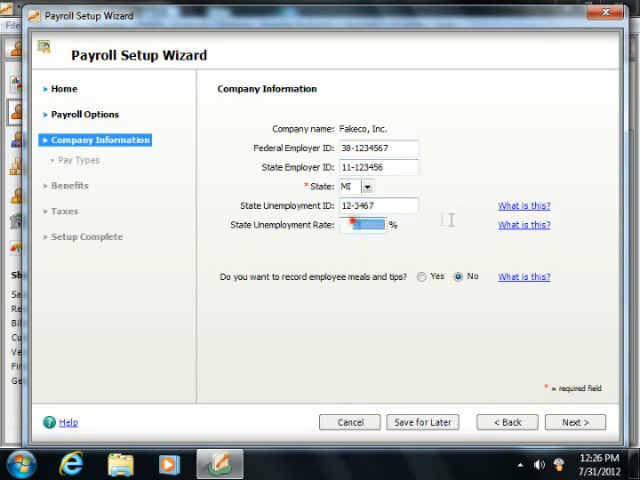
type("3.00000")
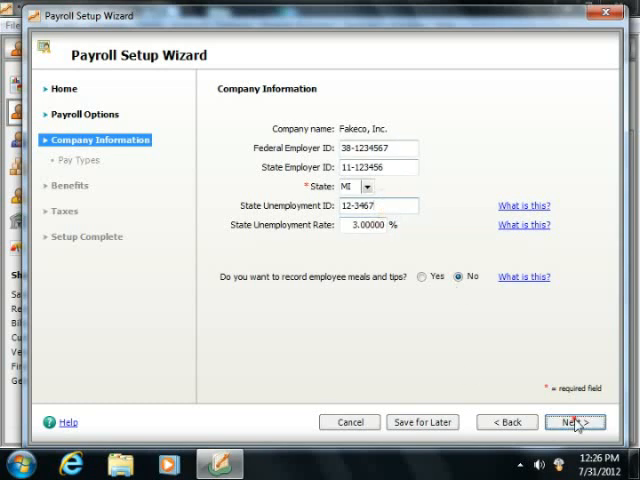
Accept the default pay types and tax accounts and finish the wizard with Setup Complete.
left_click(576, 422)
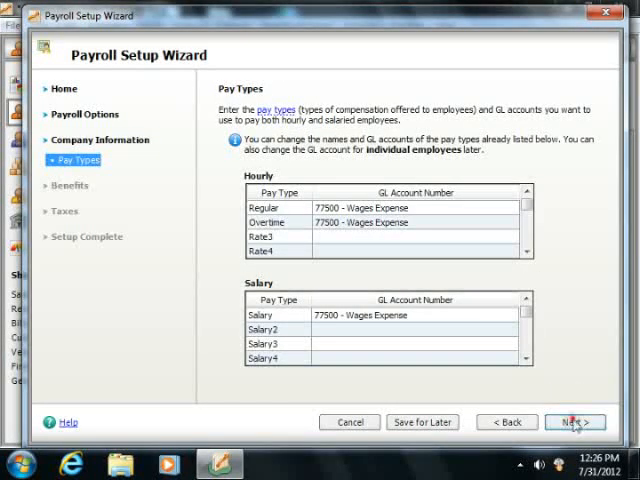
left_click(576, 420)
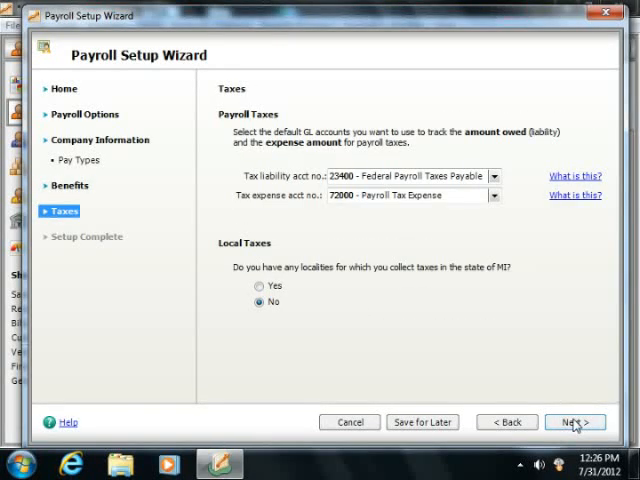
left_click(574, 420)
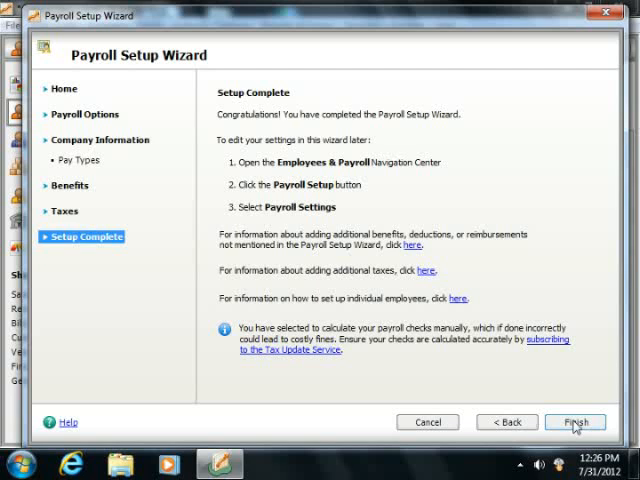
left_click(576, 420)
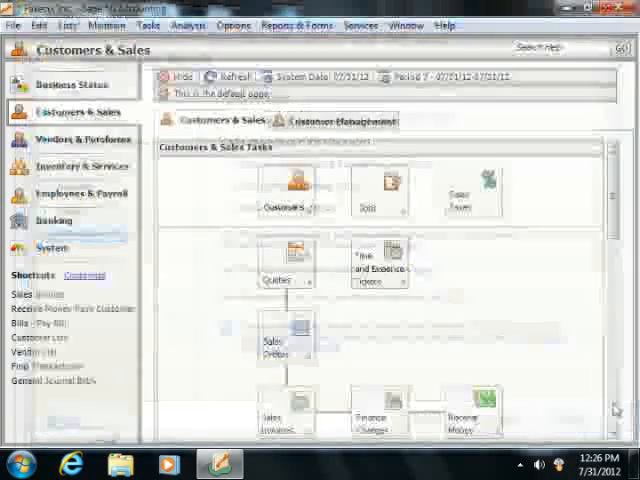